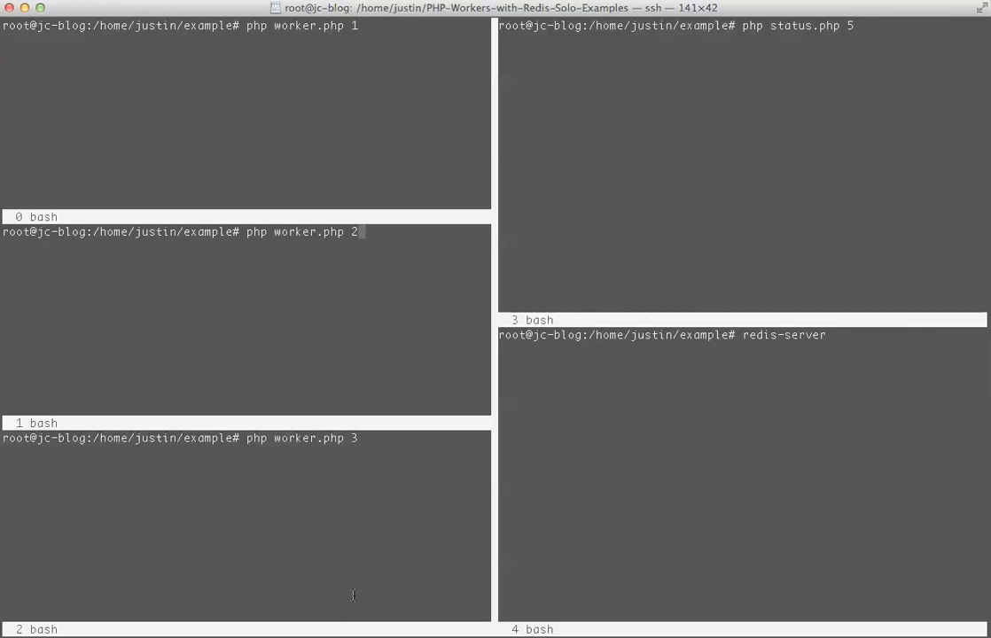
- Run redis-server and enter 'php creator.php 100' in the new sixth pane
key(Return)
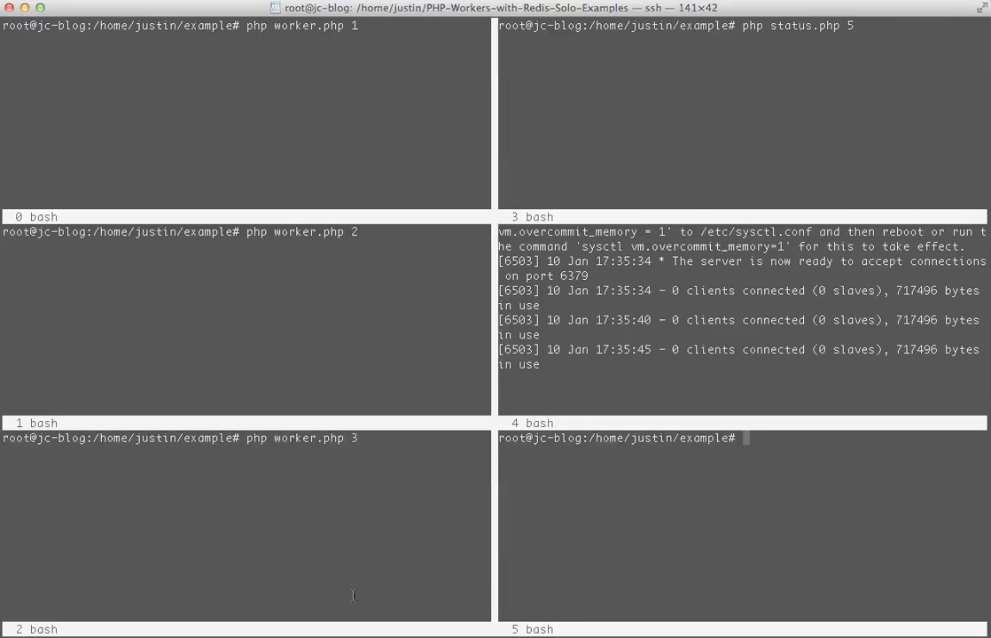
text(p)
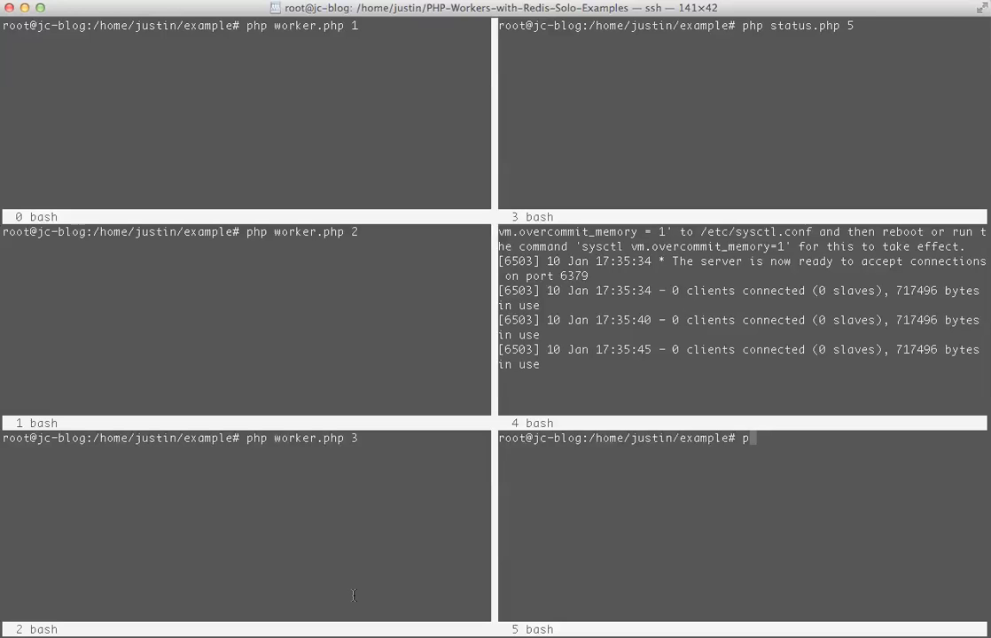
text(c)
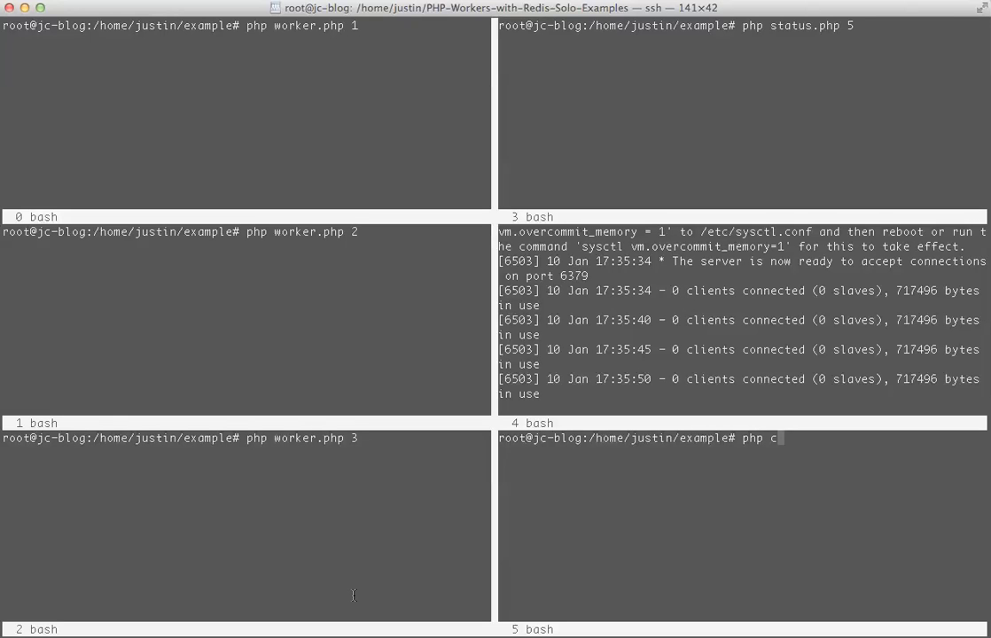
text(reator)
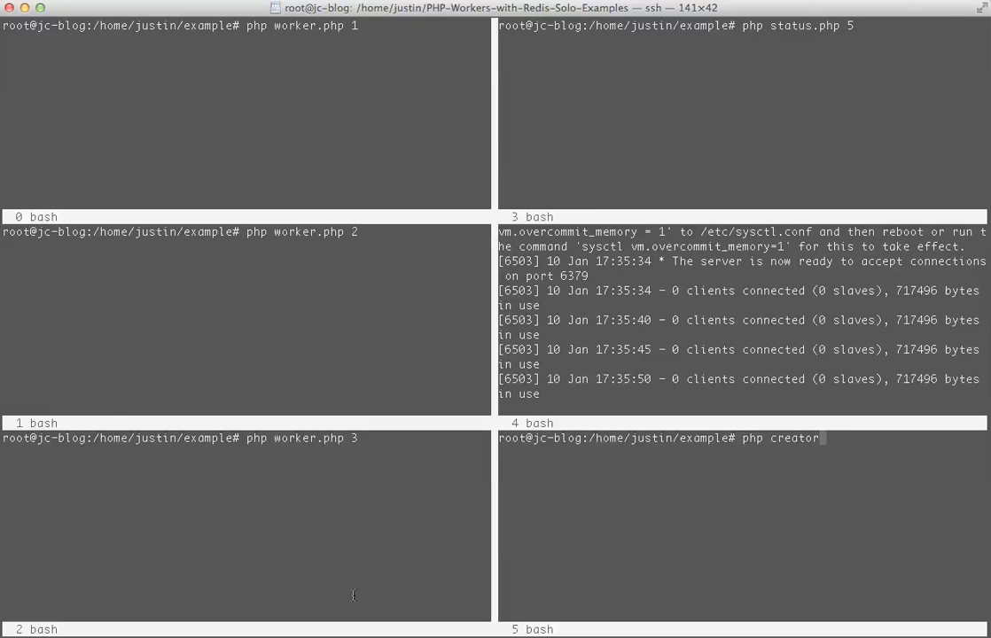
text(.php)
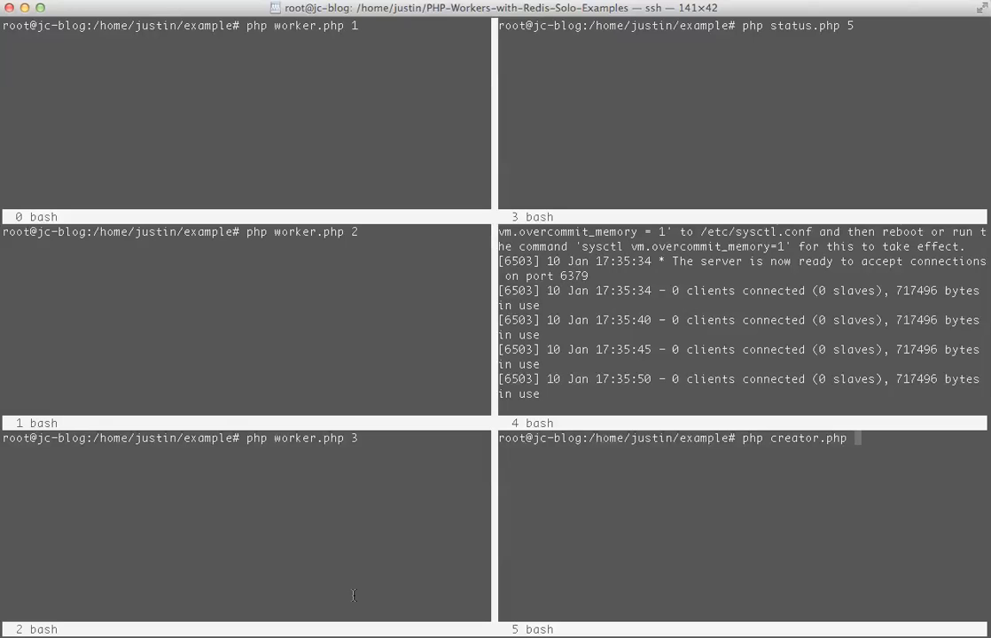
text(100)
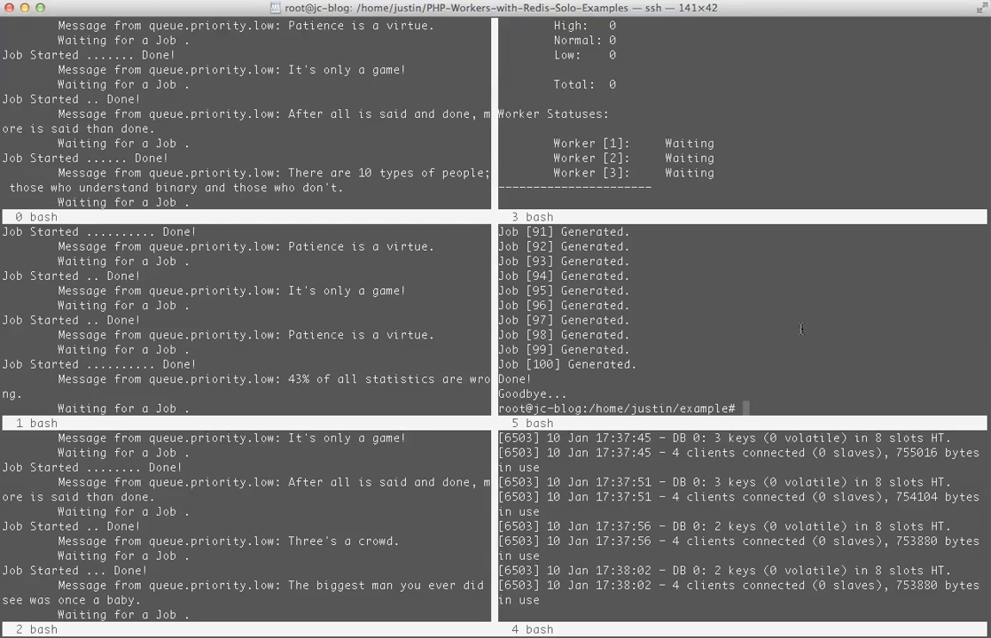
- Type 'php creator.php 1000' at the creator pane prompt
text(php creator.php 1000)
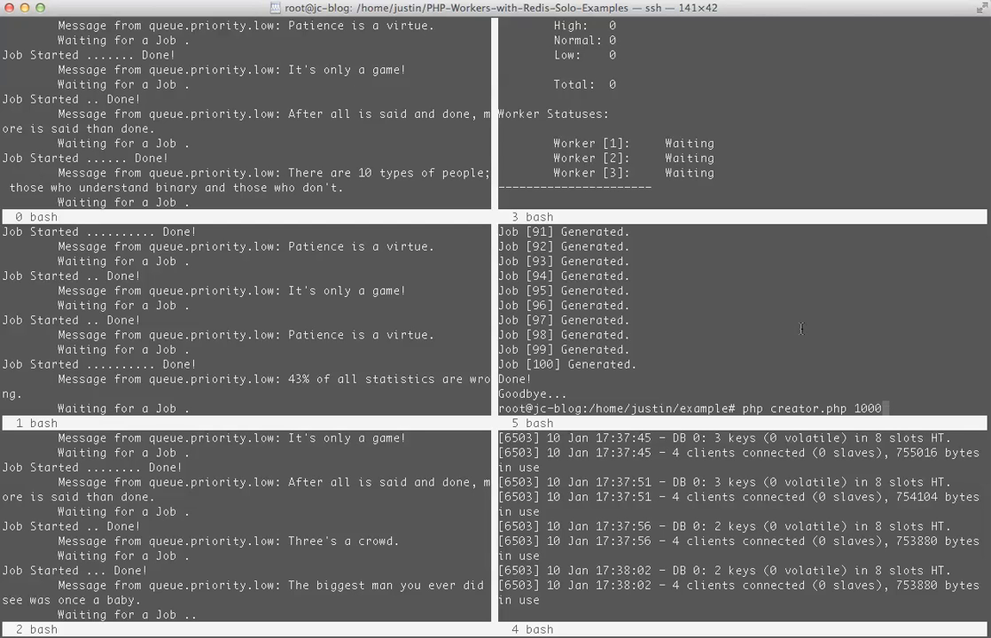